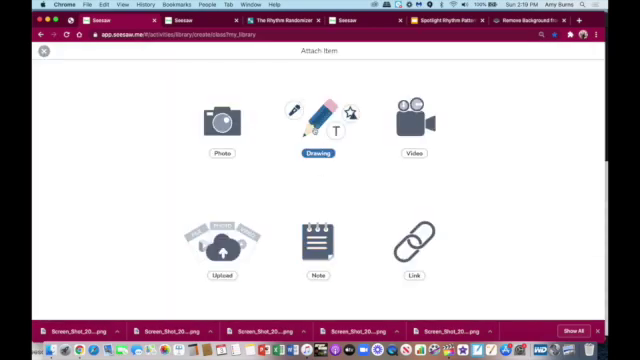
Step: Attach a new Drawing and add a rectangle shape at the top left of the lined canvas
{"action": "left_click", "coordinate": [316, 128]}
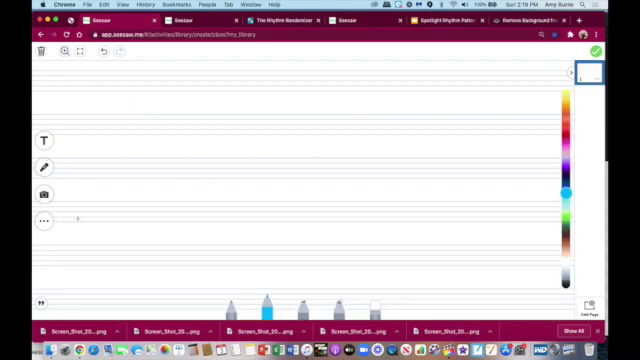
{"action": "left_click", "coordinate": [42, 218]}
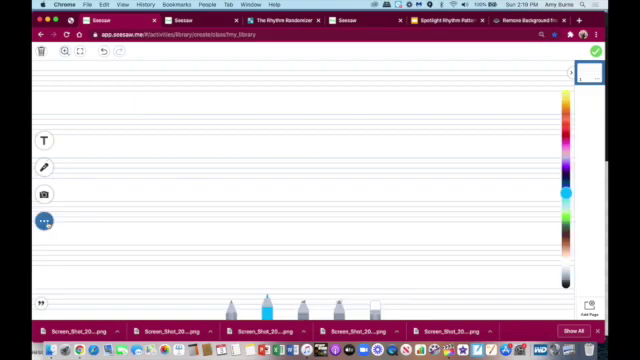
{"action": "left_click", "coordinate": [44, 220]}
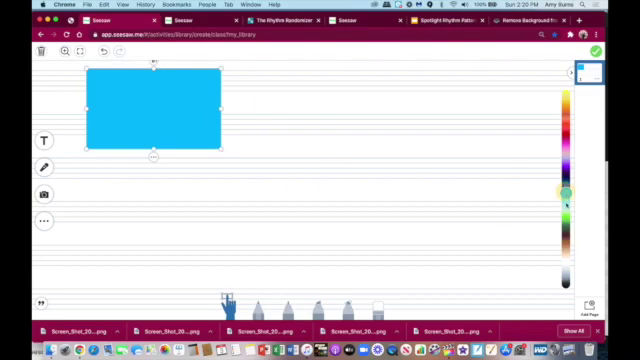
Step: Generate new random rhythms until a one-bar 4/4 pattern of quarters and paired eighths appears
{"action": "left_click", "coordinate": [566, 288]}
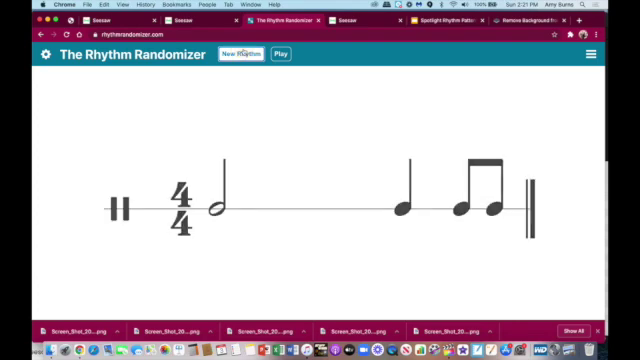
{"action": "left_click", "coordinate": [234, 56]}
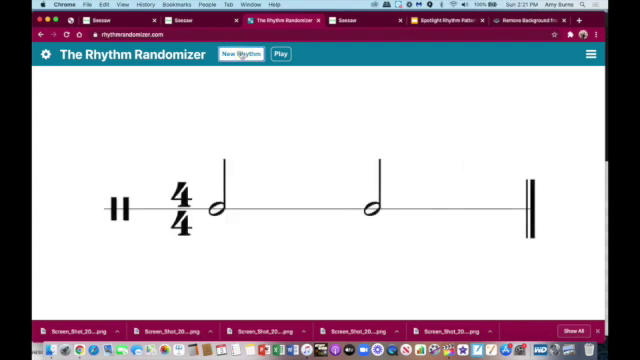
{"action": "left_click", "coordinate": [240, 54]}
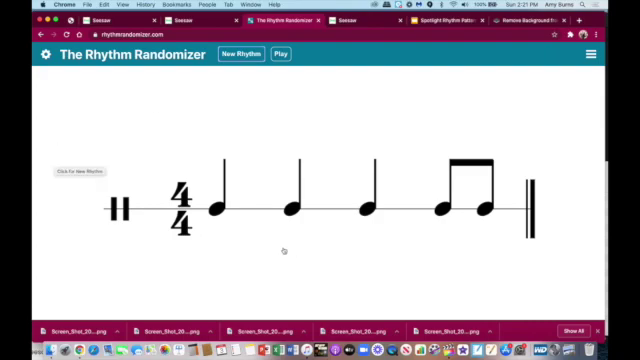
{"action": "mouse_move", "coordinate": [342, 76]}
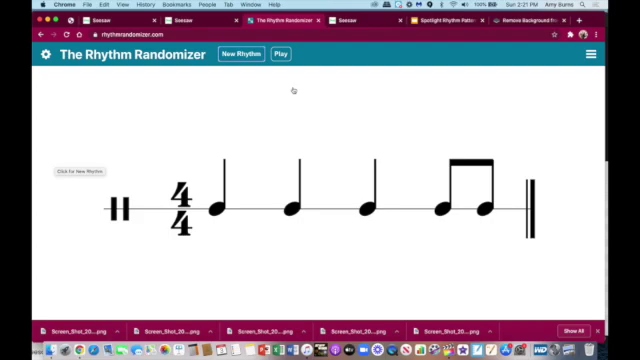
{"action": "mouse_move", "coordinate": [312, 100]}
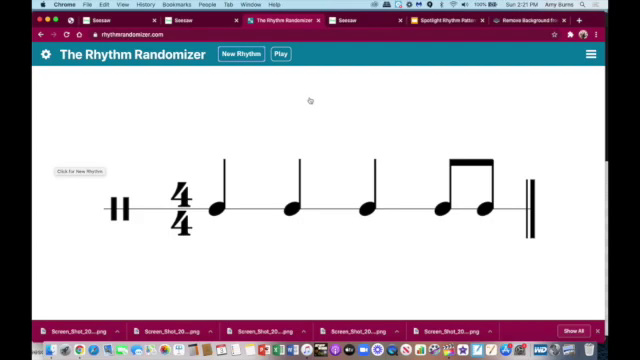
Step: Download the background-removed rhythm cut-out from remove.bg
{"action": "left_click", "coordinate": [240, 52]}
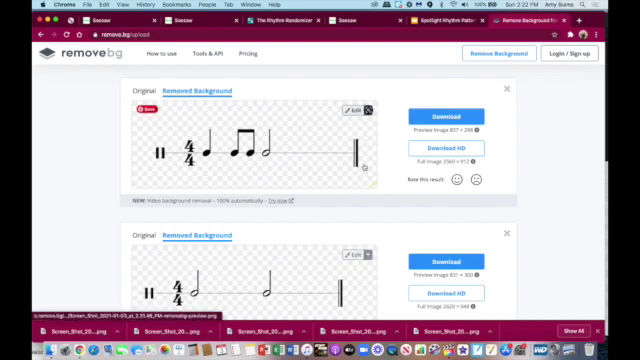
{"action": "left_click", "coordinate": [350, 112]}
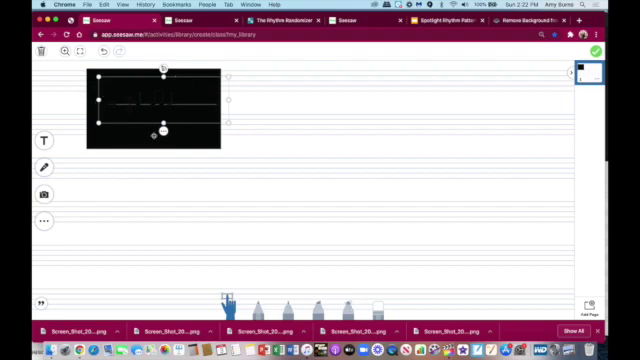
Step: Lock the placed rhythm image over the black box via its right-click menu
{"action": "right_click", "coordinate": [160, 120]}
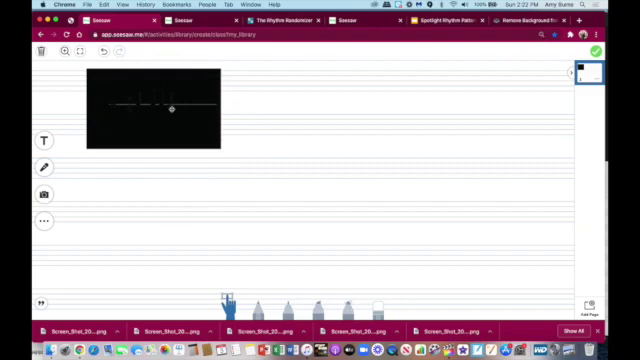
{"action": "right_click", "coordinate": [156, 110]}
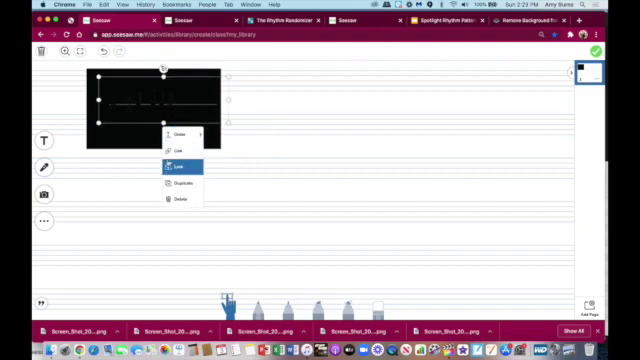
{"action": "left_click", "coordinate": [176, 168]}
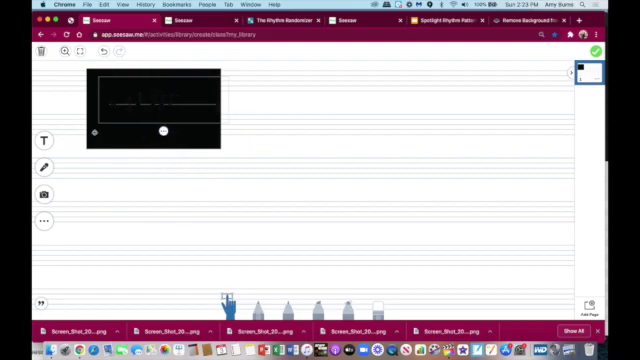
{"action": "left_click", "coordinate": [44, 220]}
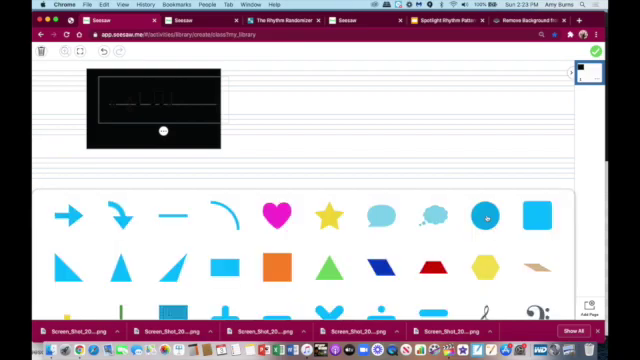
Step: Add the yellow circle shape and drag it off the black rhythm box to the right
{"action": "left_click", "coordinate": [482, 216]}
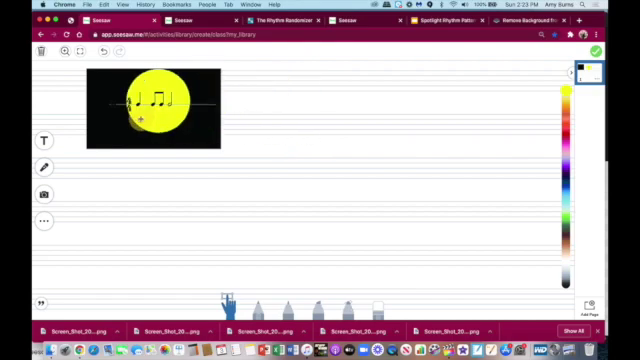
{"action": "left_click_drag", "start_coordinate": [148, 110], "coordinate": [186, 120]}
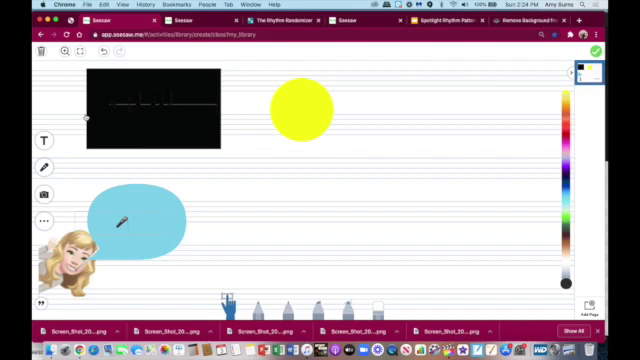
Step: Type the bubble text "Click ✏️. Use 👆 to find and perform patterns." and begin the next line
{"action": "type", "text": "Click"}
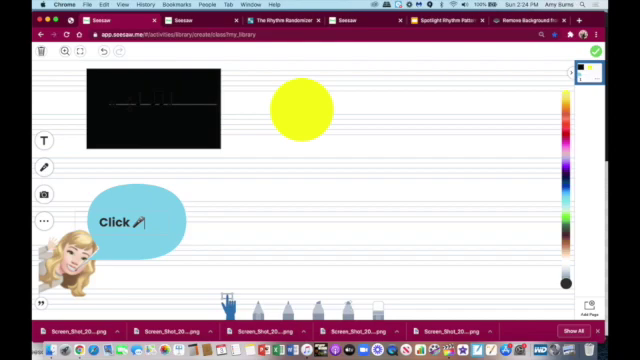
{"action": "type", "text": "Use"}
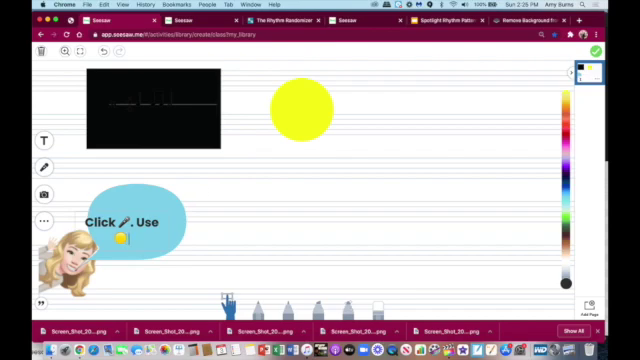
{"action": "type", "text": "to fi"}
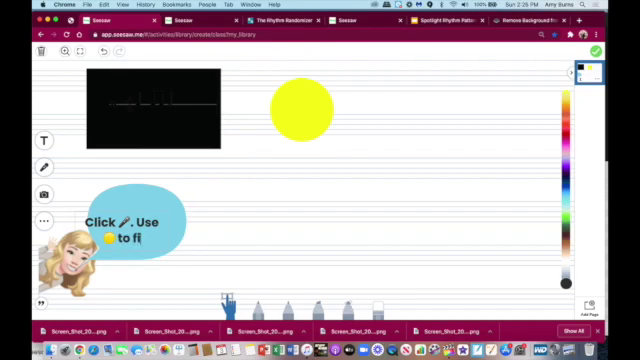
{"action": "type", "text": "find and perfor"}
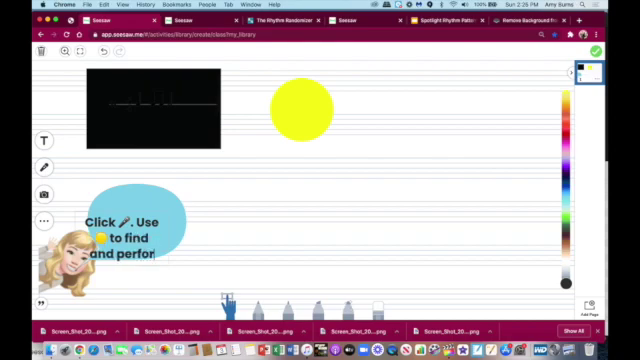
{"action": "type", "text": "patterns"}
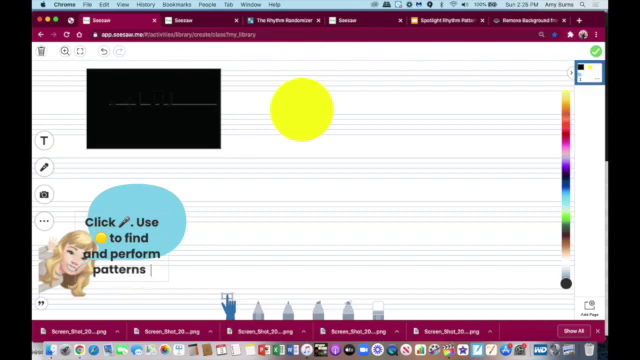
{"action": "type", "text": "."}
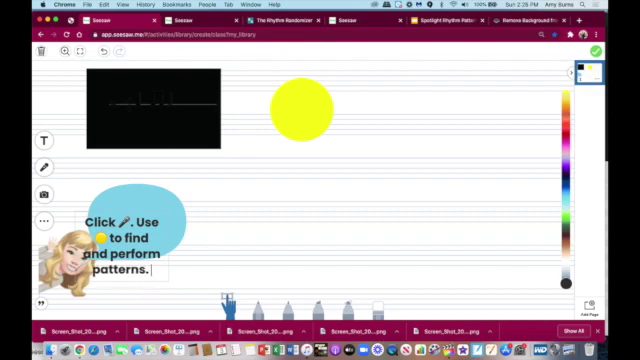
{"action": "type", "text": "Click ✅ to submit."}
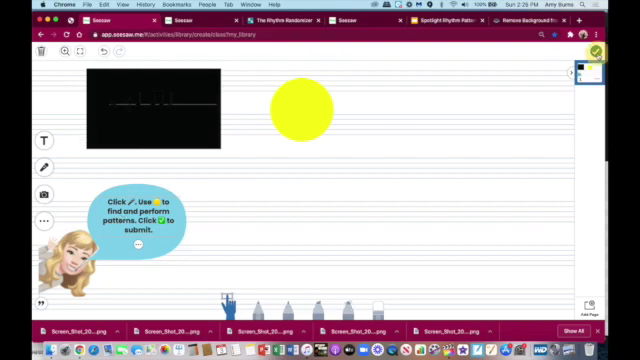
Step: Finish the "Click ✅ to submit." line so the full instruction fits the bubble
{"action": "left_click", "coordinate": [600, 48]}
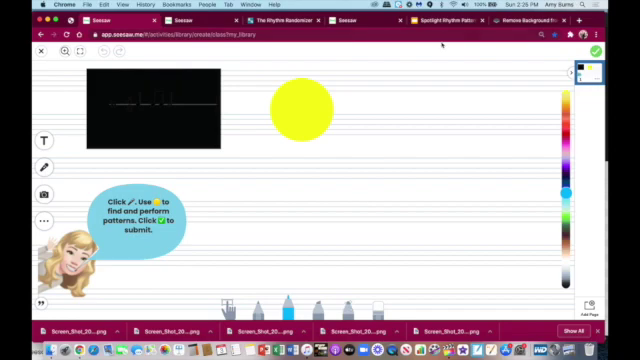
Step: Switch to the Slides deck and apply a solid black slide background
{"action": "left_click", "coordinate": [448, 20]}
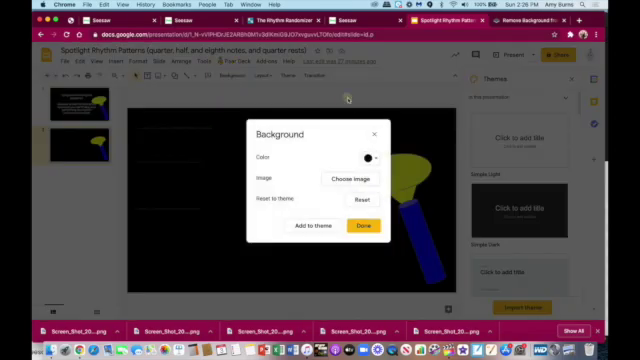
{"action": "left_click", "coordinate": [360, 228]}
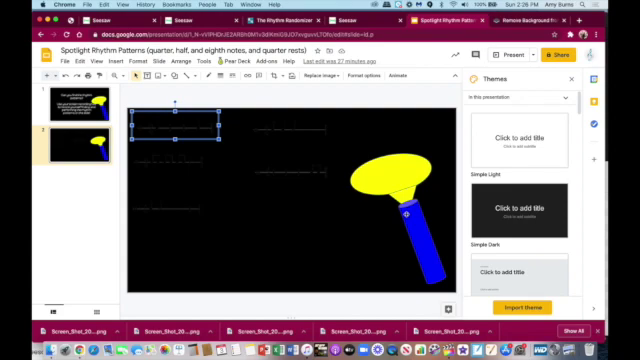
{"action": "left_click", "coordinate": [398, 210]}
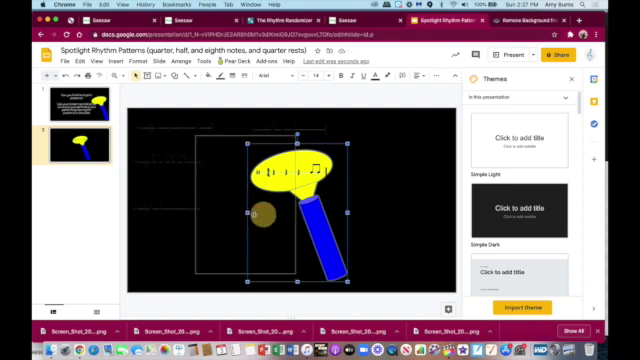
{"action": "left_click_drag", "start_coordinate": [290, 200], "coordinate": [196, 200]}
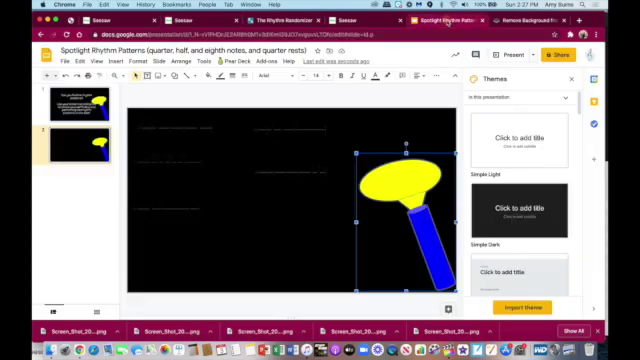
{"action": "mouse_move", "coordinate": [330, 200]}
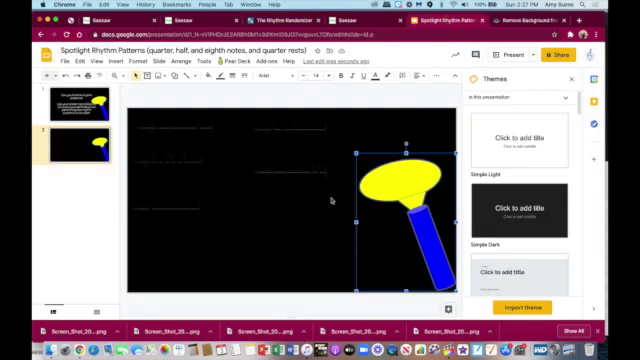